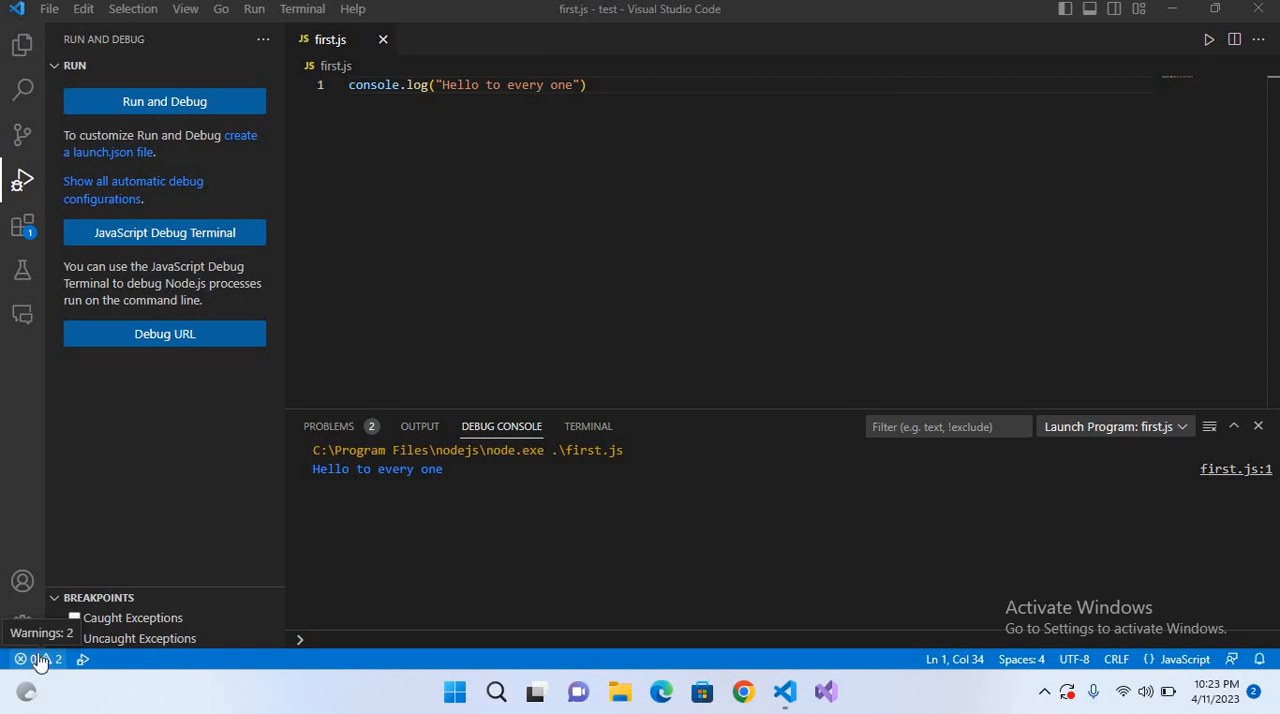
Replace the greeting line with the declaration let a = 57.
triple_click(465, 84)
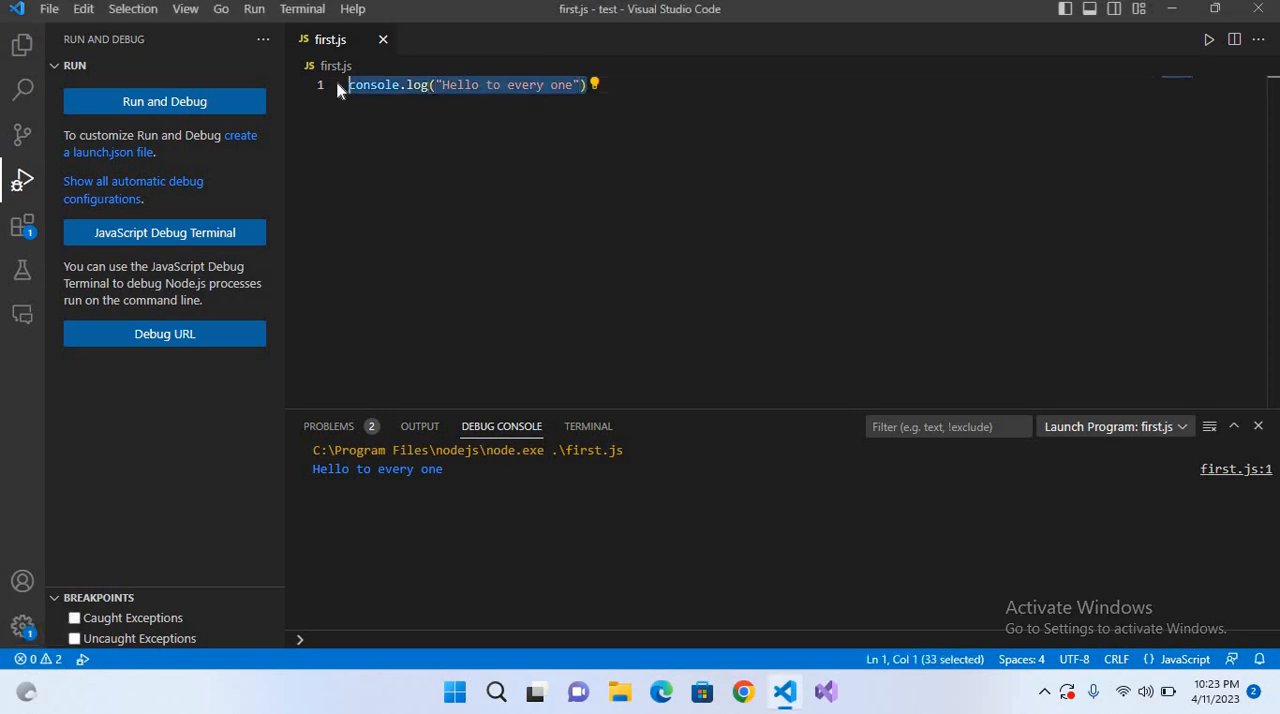
key("Delete")
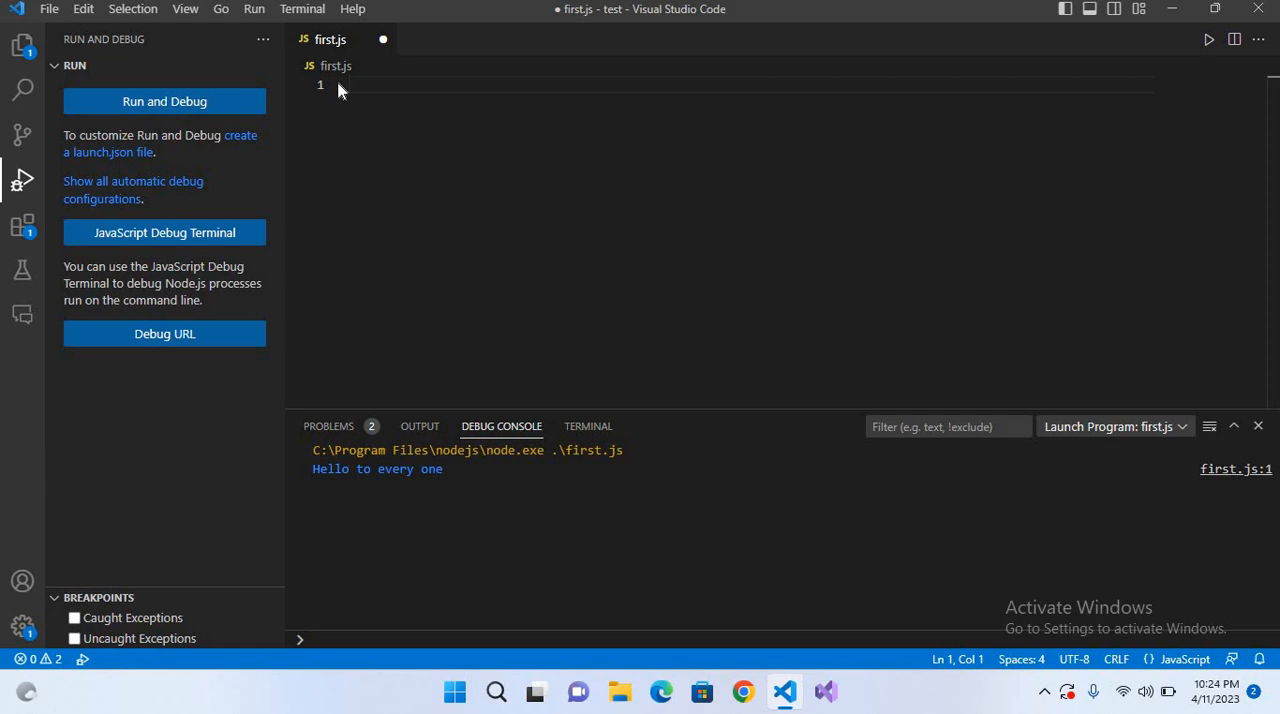
mouse_move(340, 90)
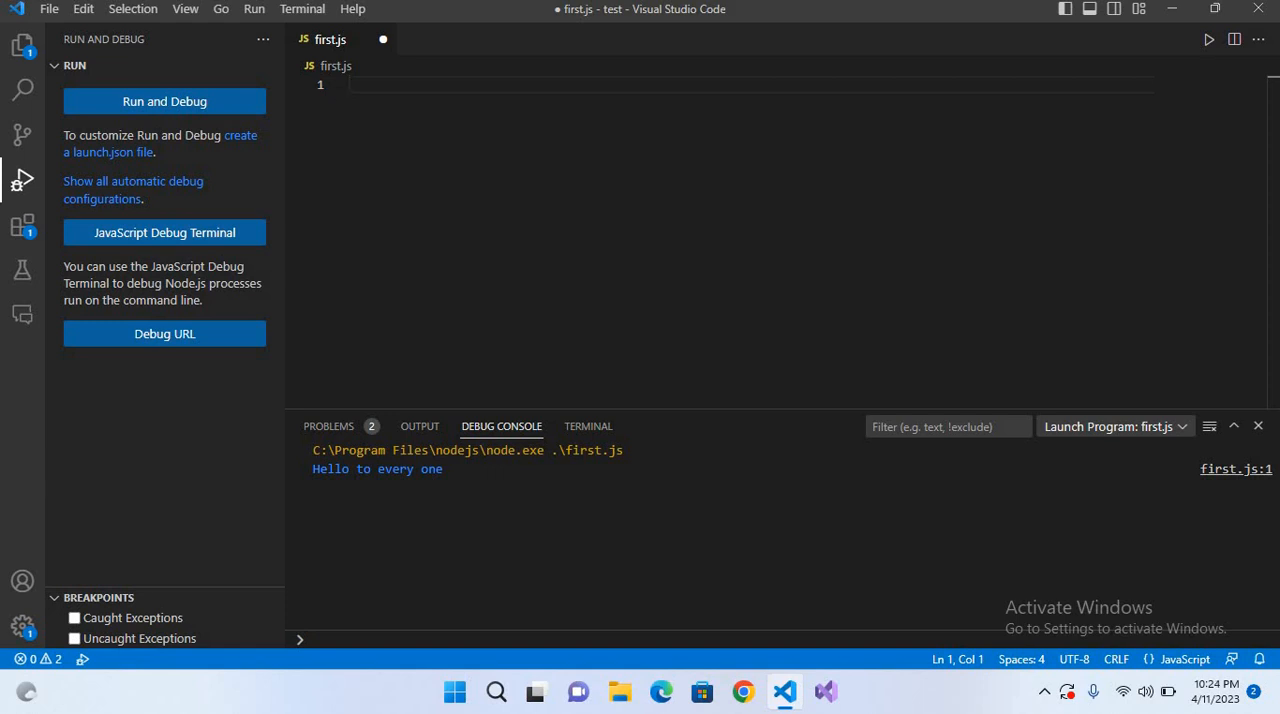
type("let a =")
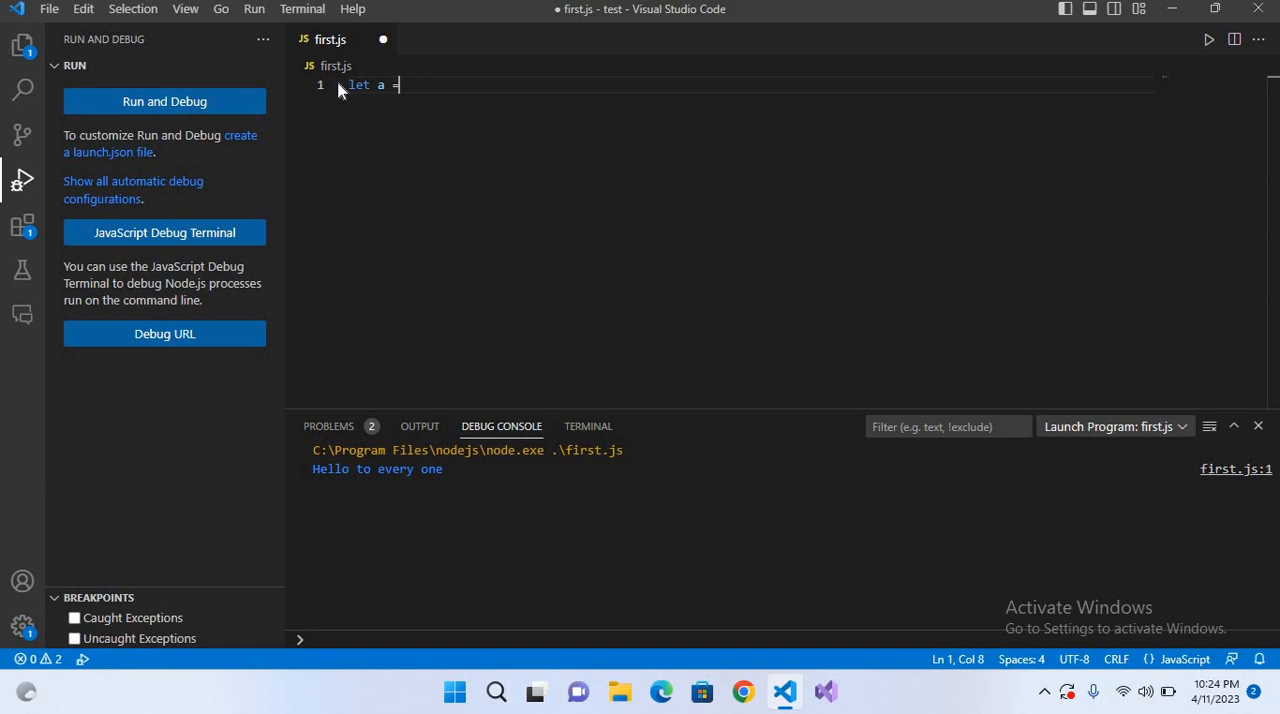
type("57")
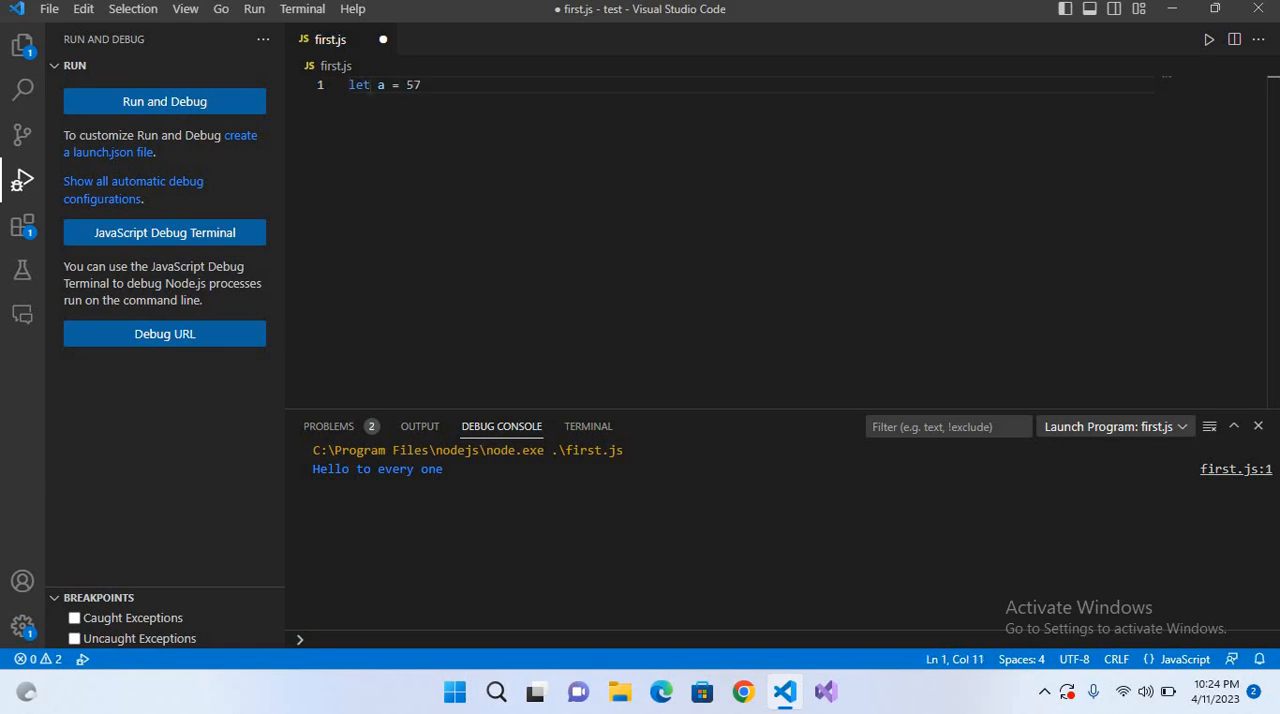
Add console.log(a) and run the file so 57 prints in the Debug Console.
double_click(378, 84)
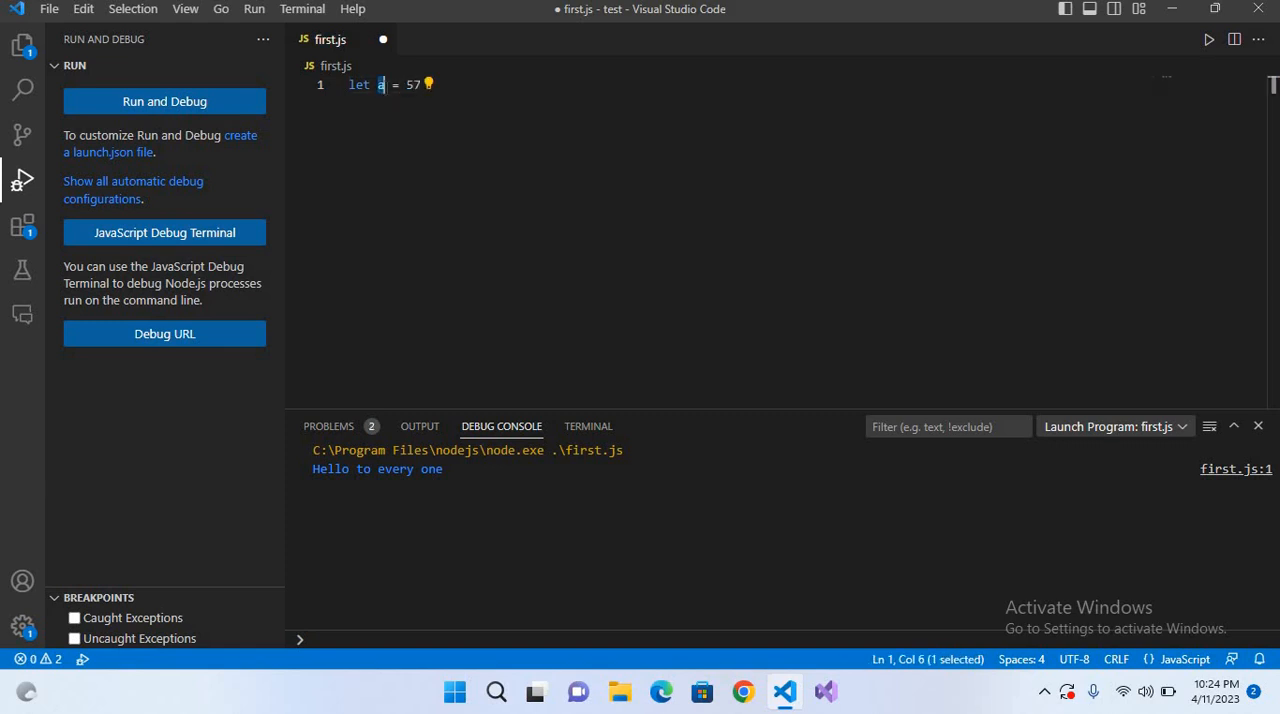
double_click(413, 84)
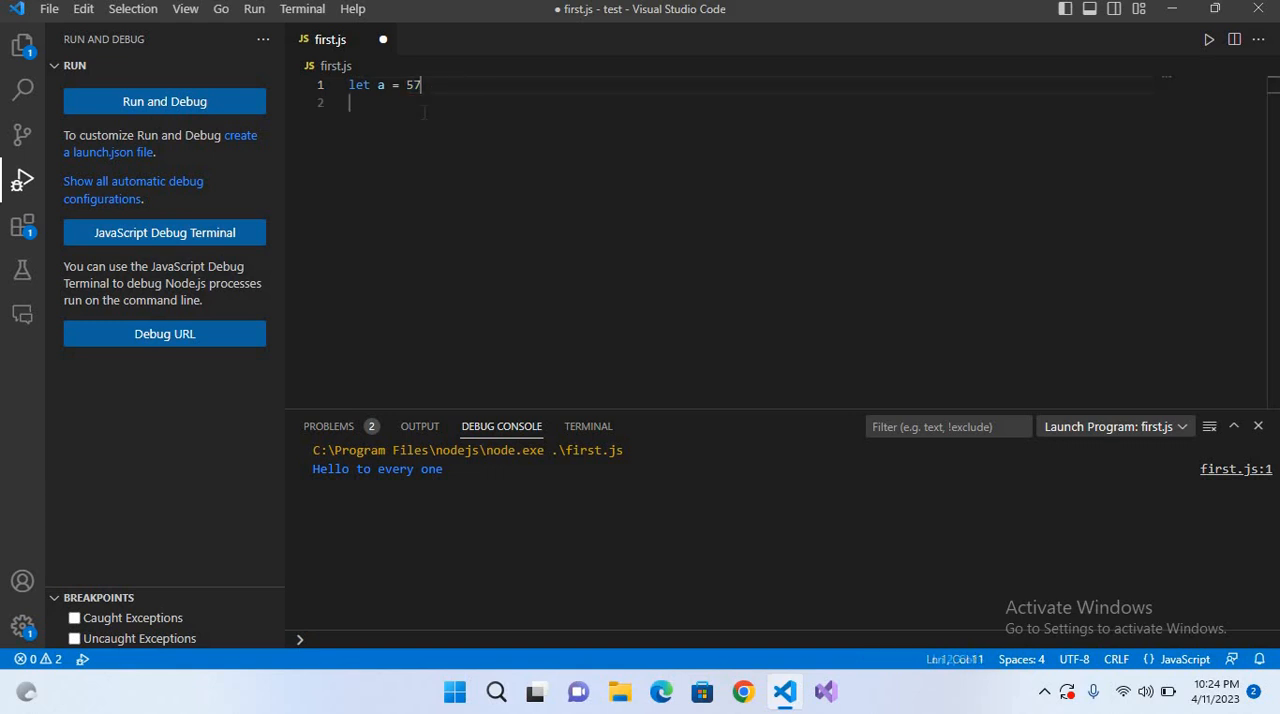
type("console.l")
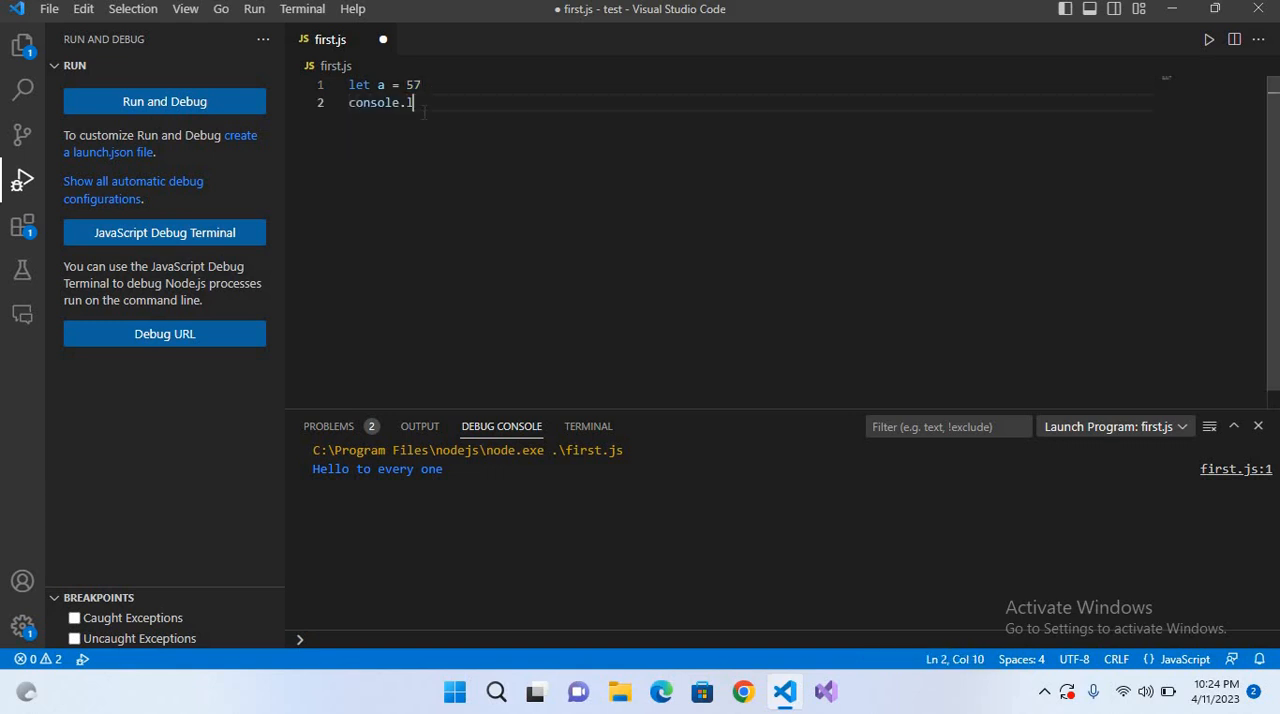
type("og(a)")
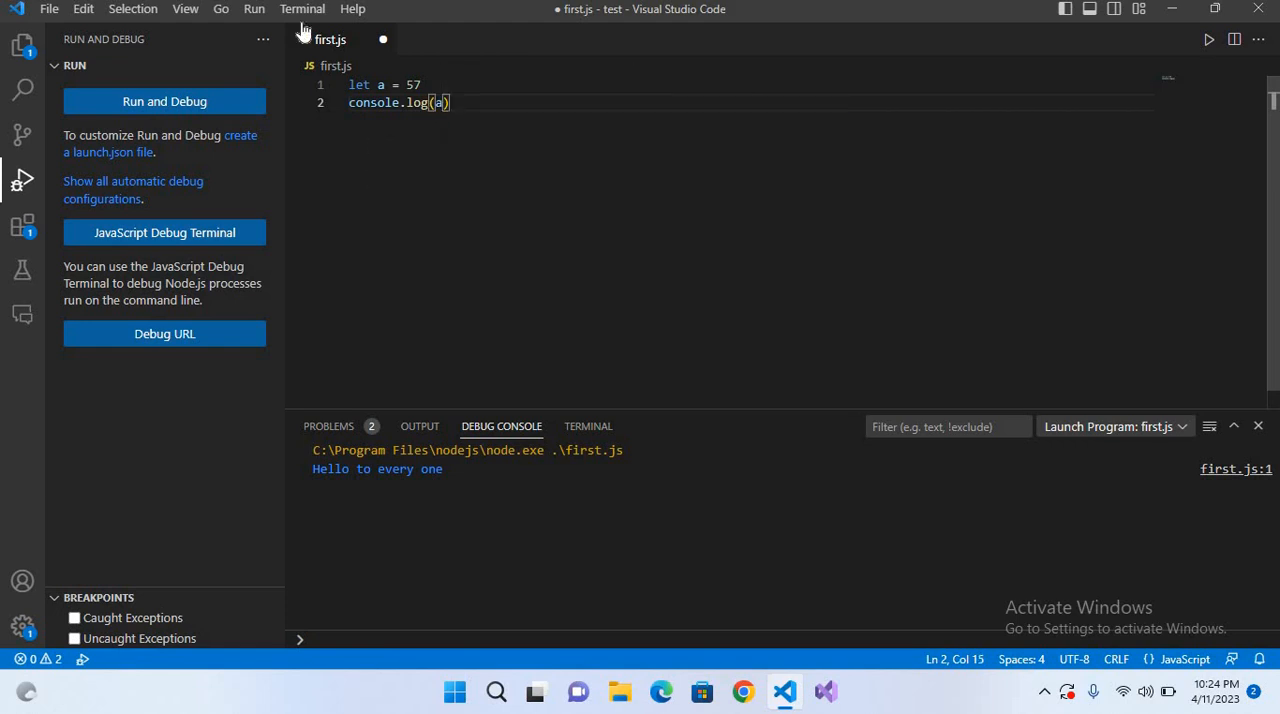
left_click(164, 101)
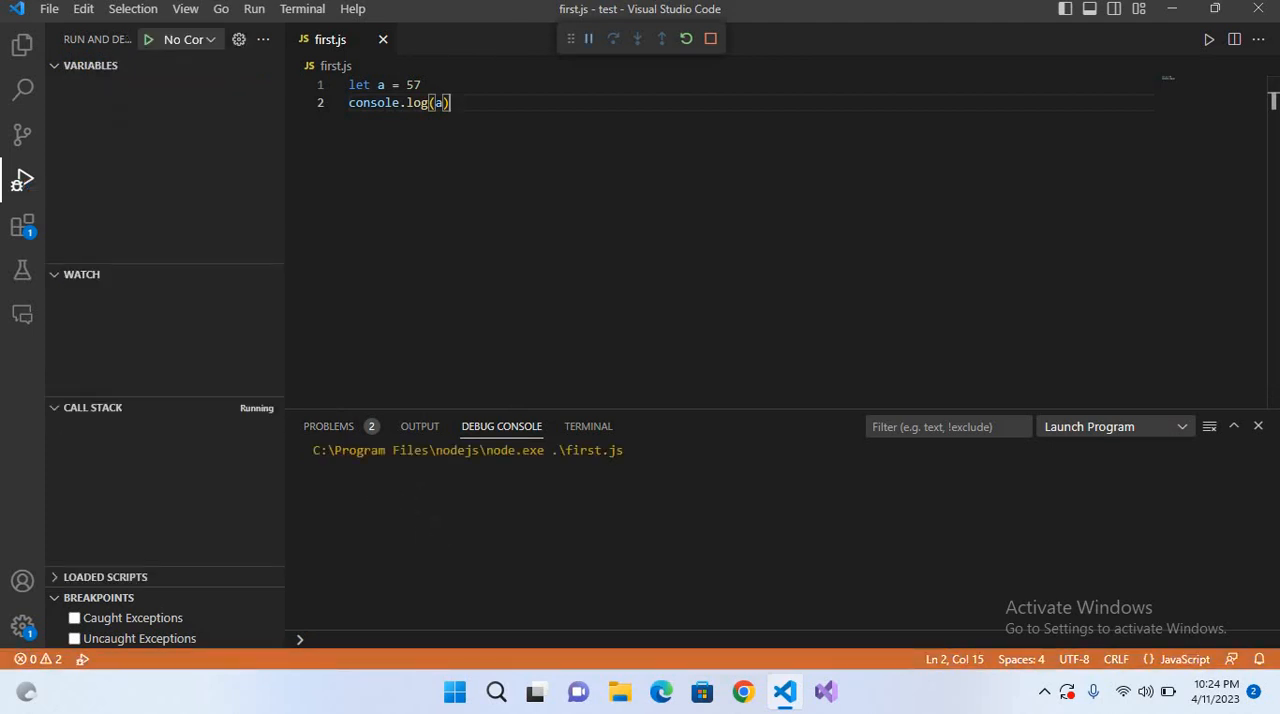
left_click(710, 38)
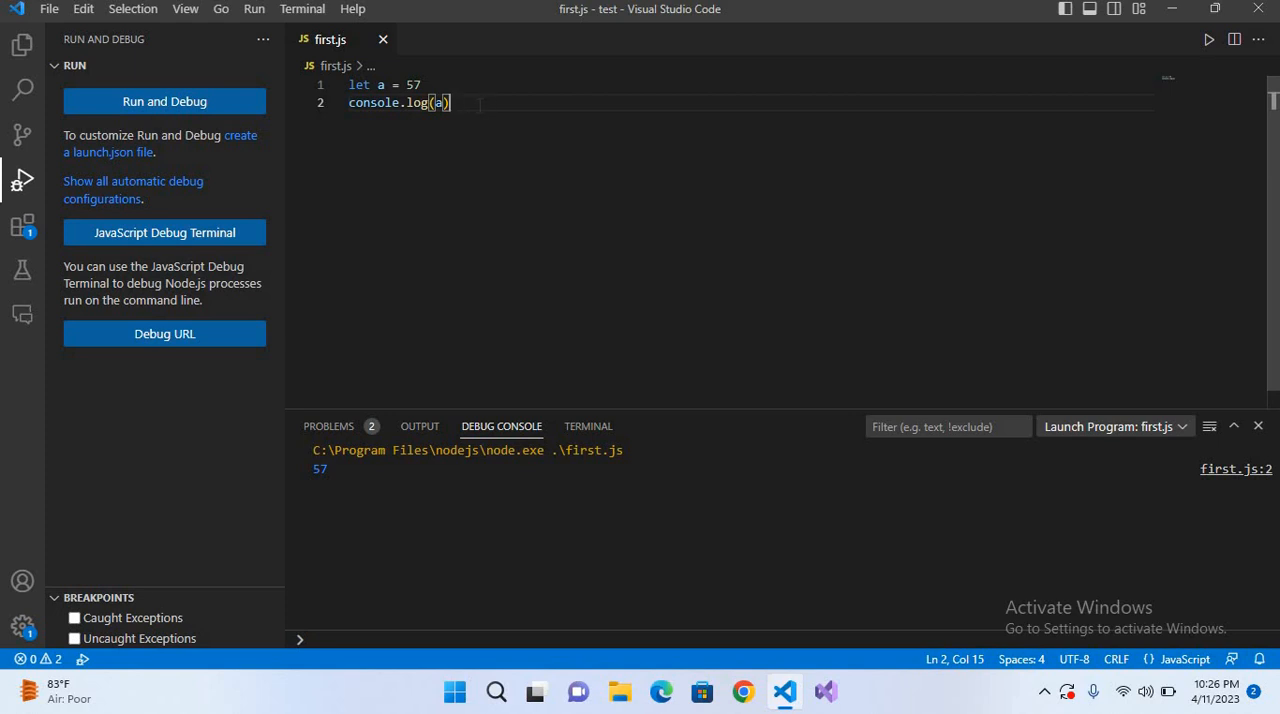
Add a = "mik" on a new line and begin the second console.log of a.
key("Enter")
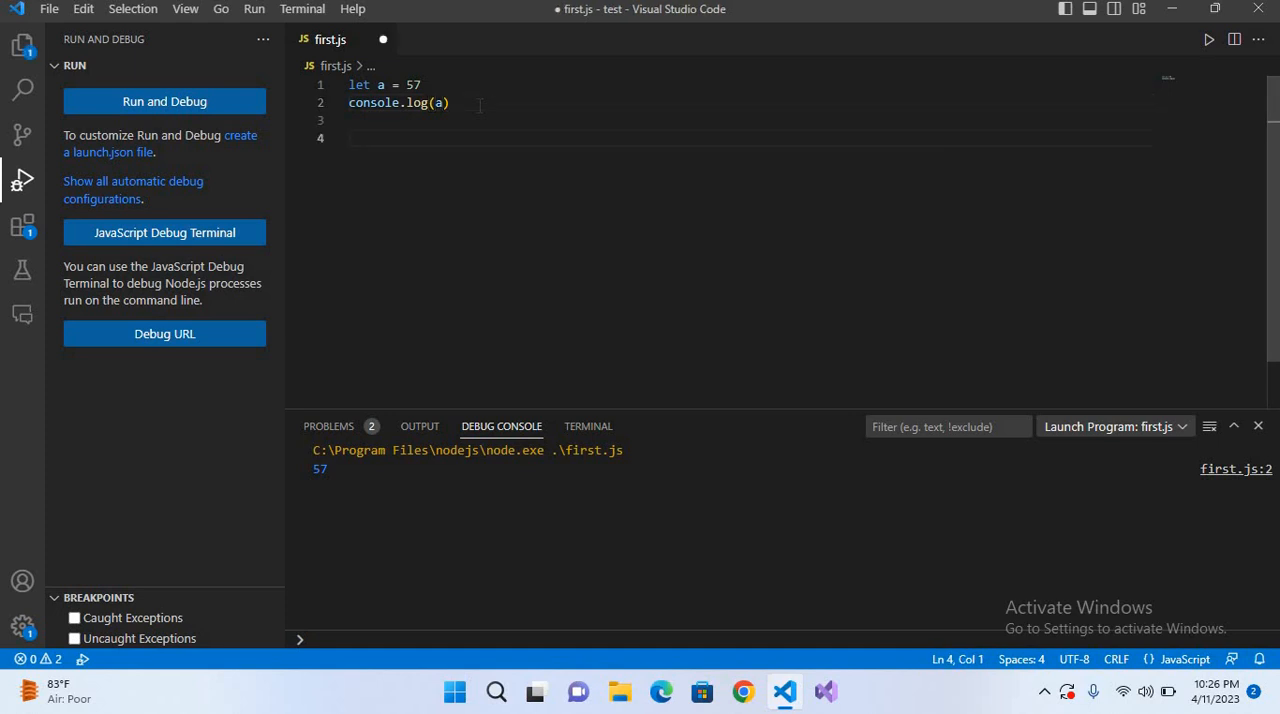
type("a")
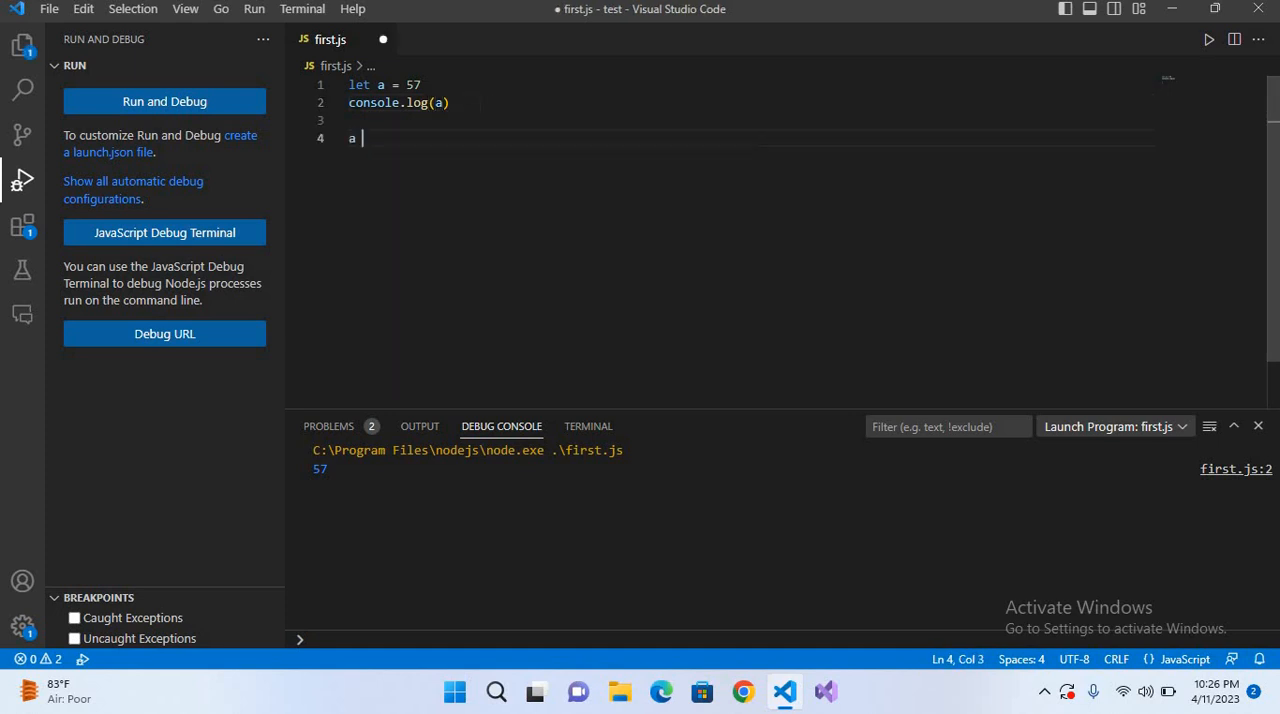
type("= \"mik\"")
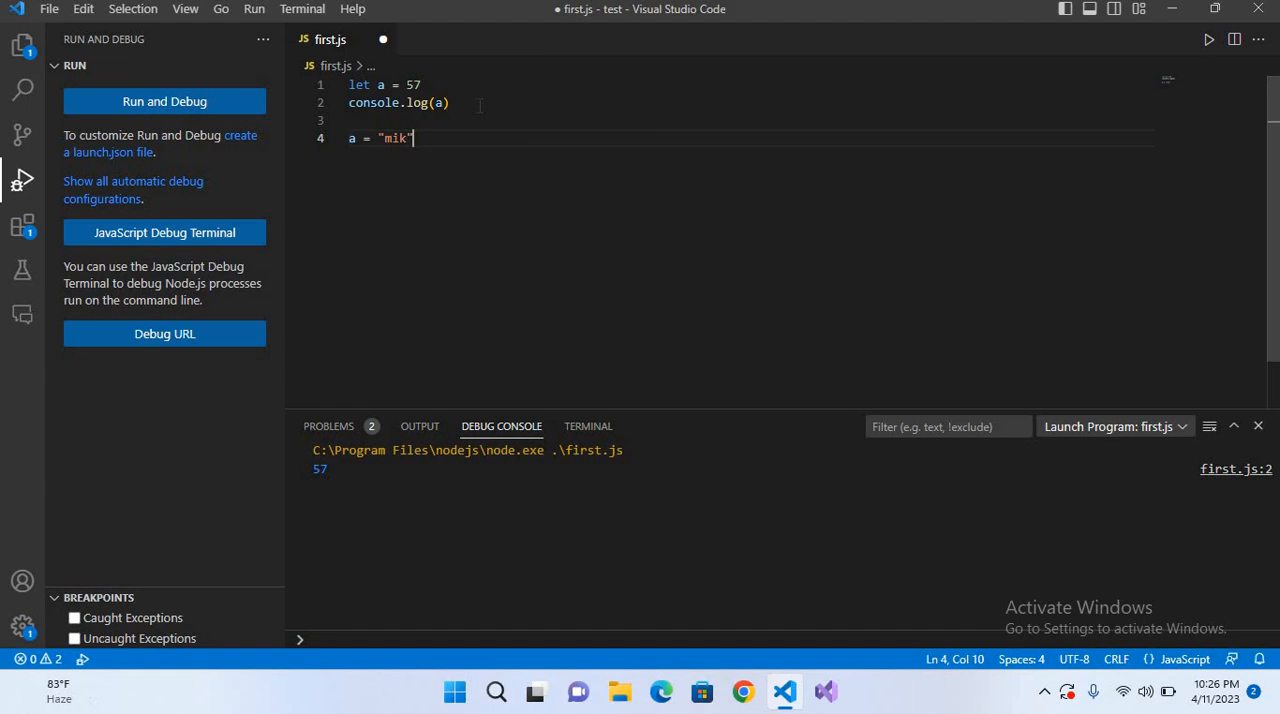
type("console.log(a")
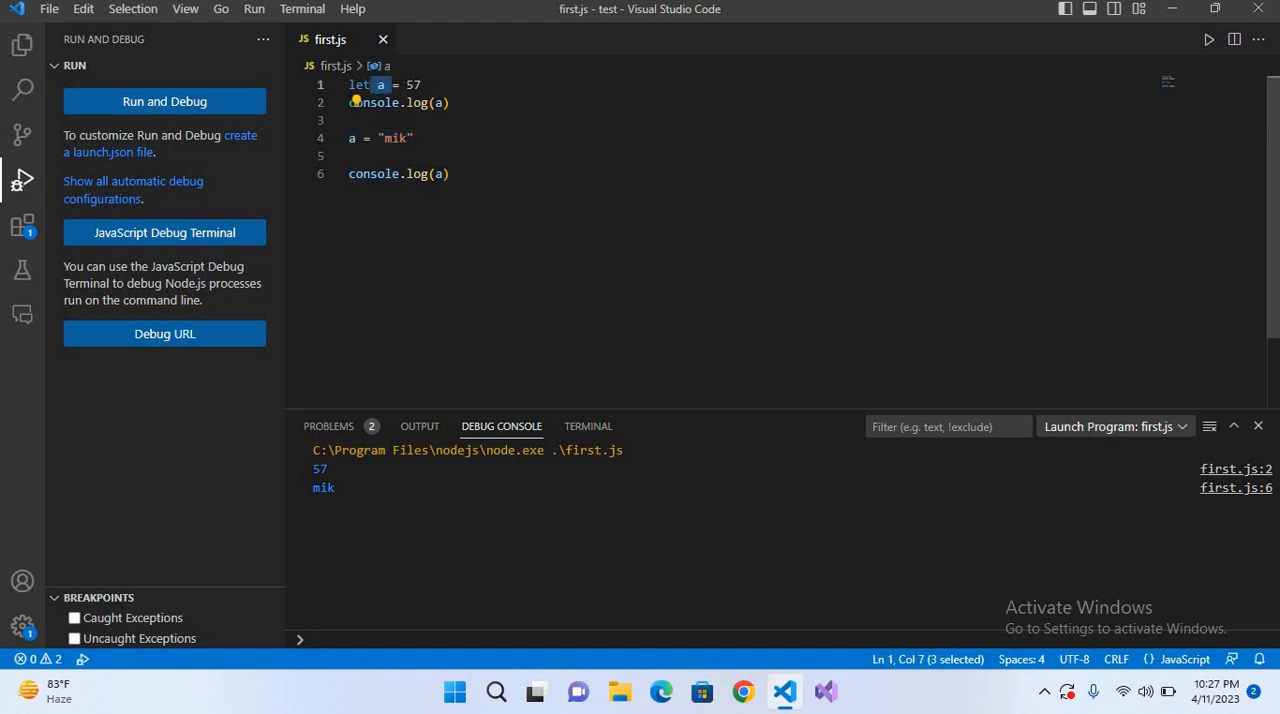
left_click(422, 84)
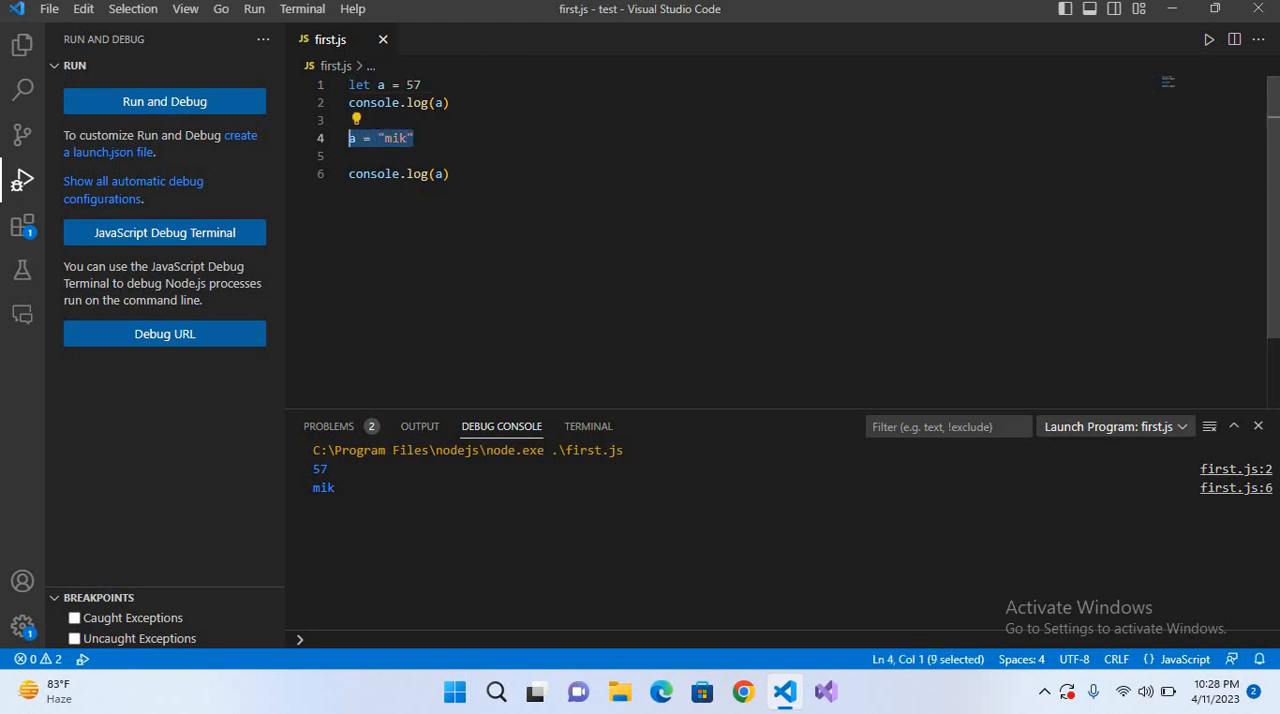
Add comments on naming rules (letter, underscore, can't start with a number) and the line 6mik = 7.
left_click(449, 173)
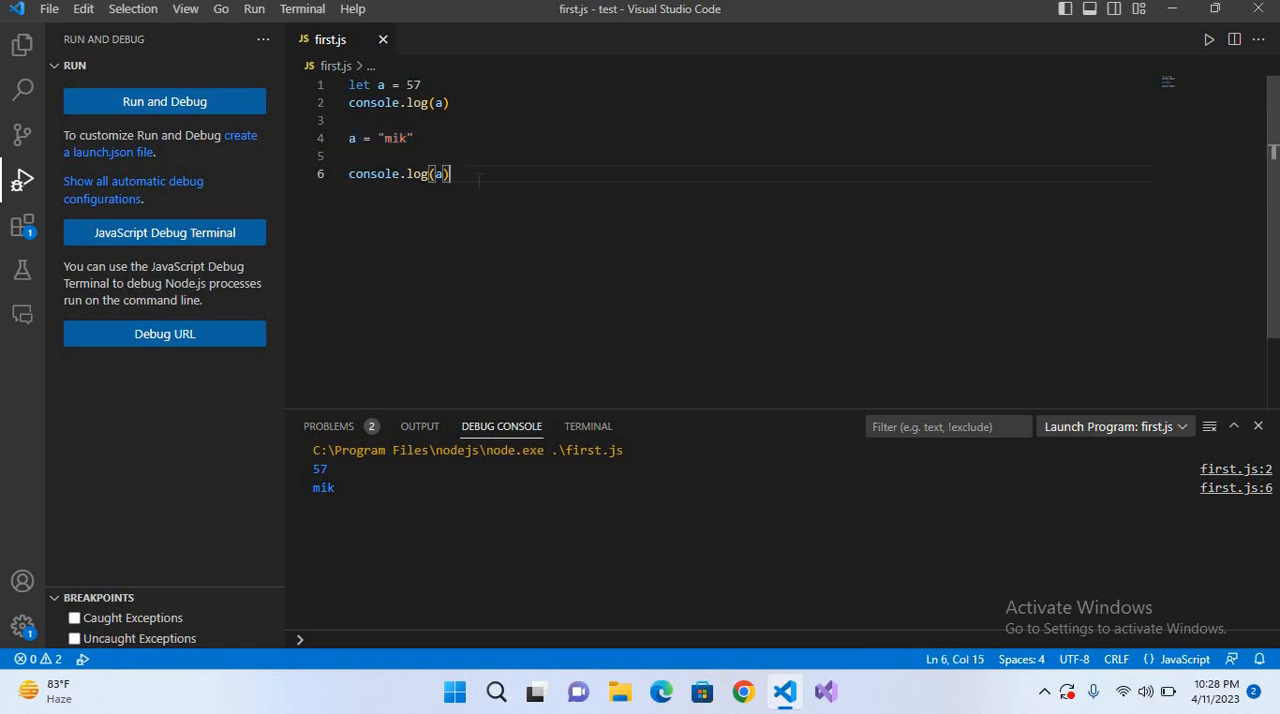
key("Enter")
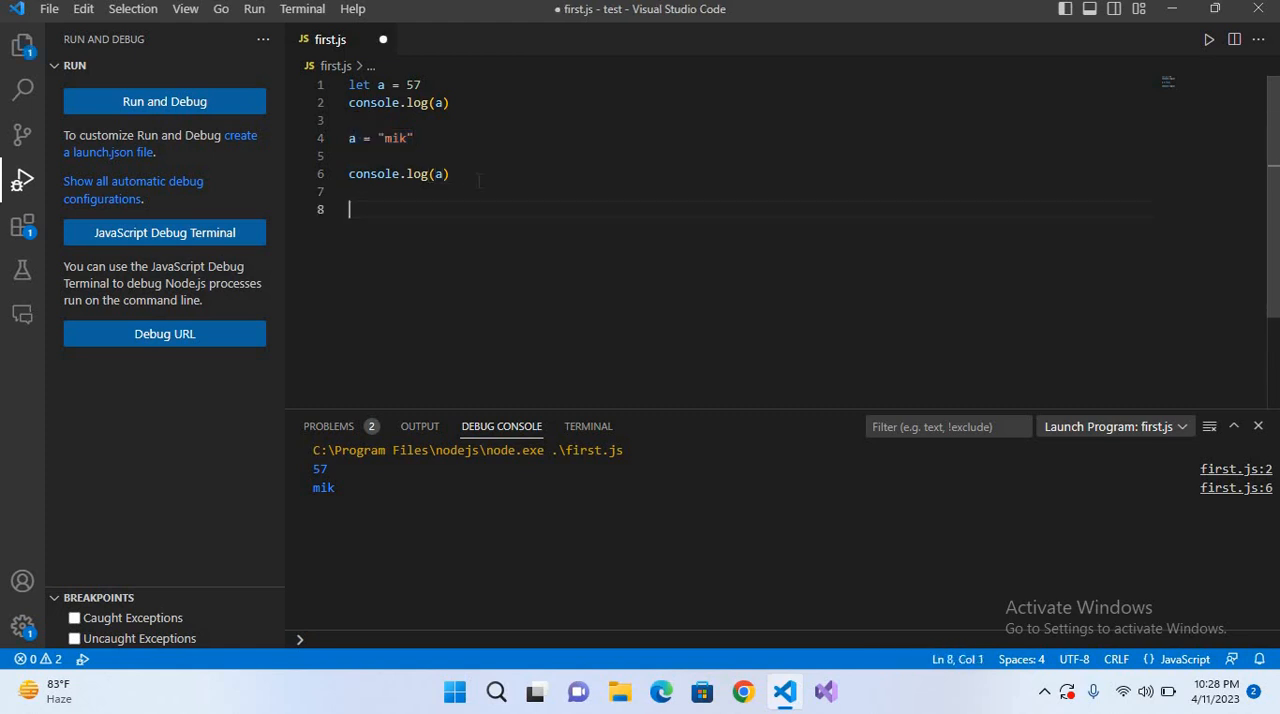
type("//")
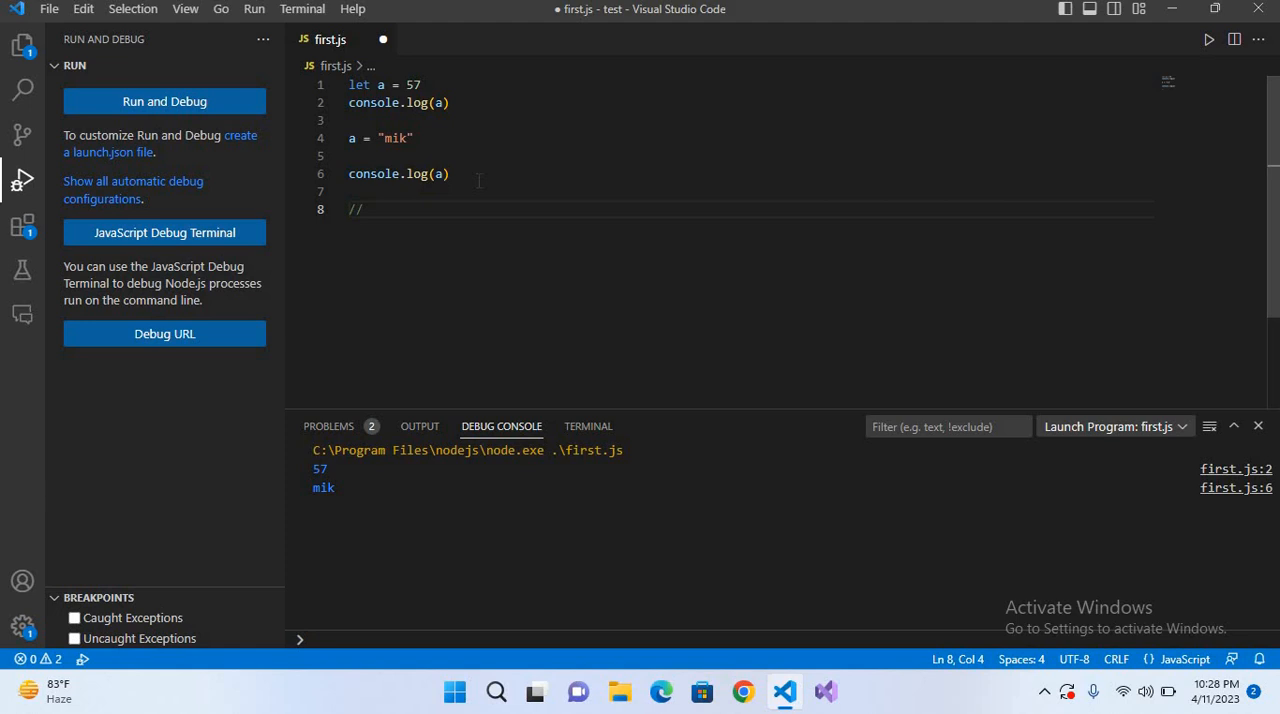
type("letter underscore and $ sign")
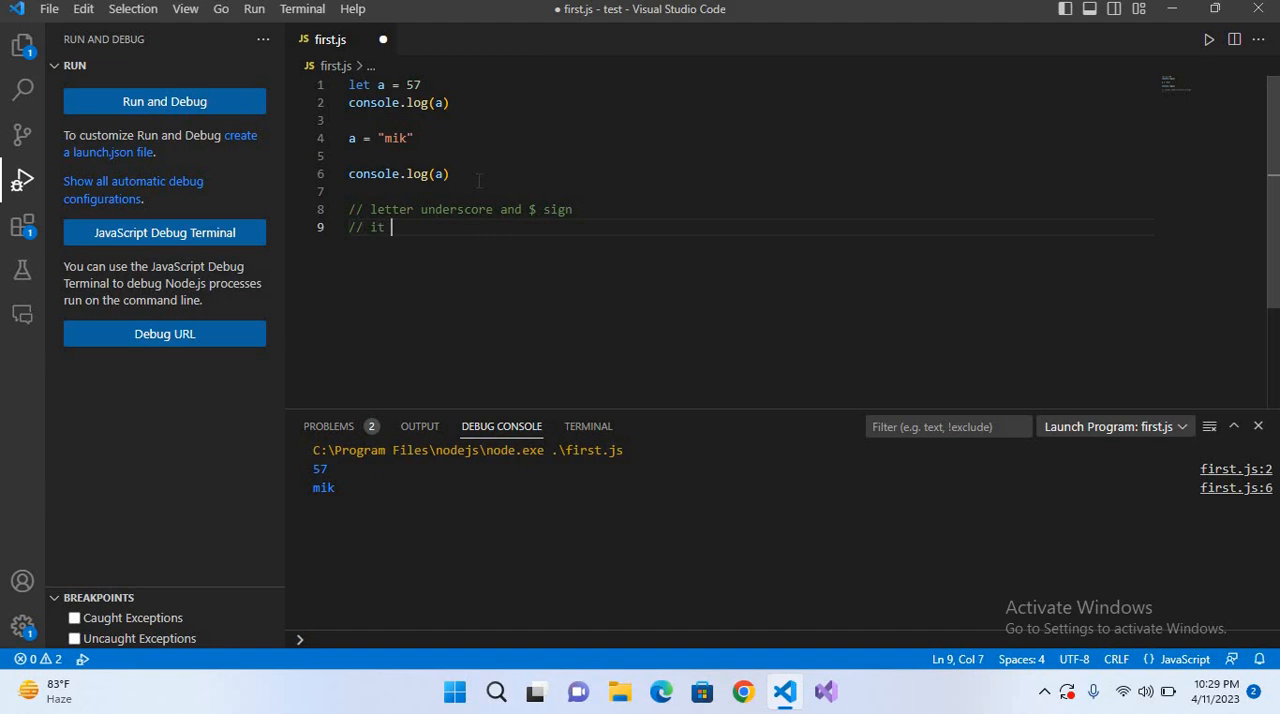
type("can't start with a")
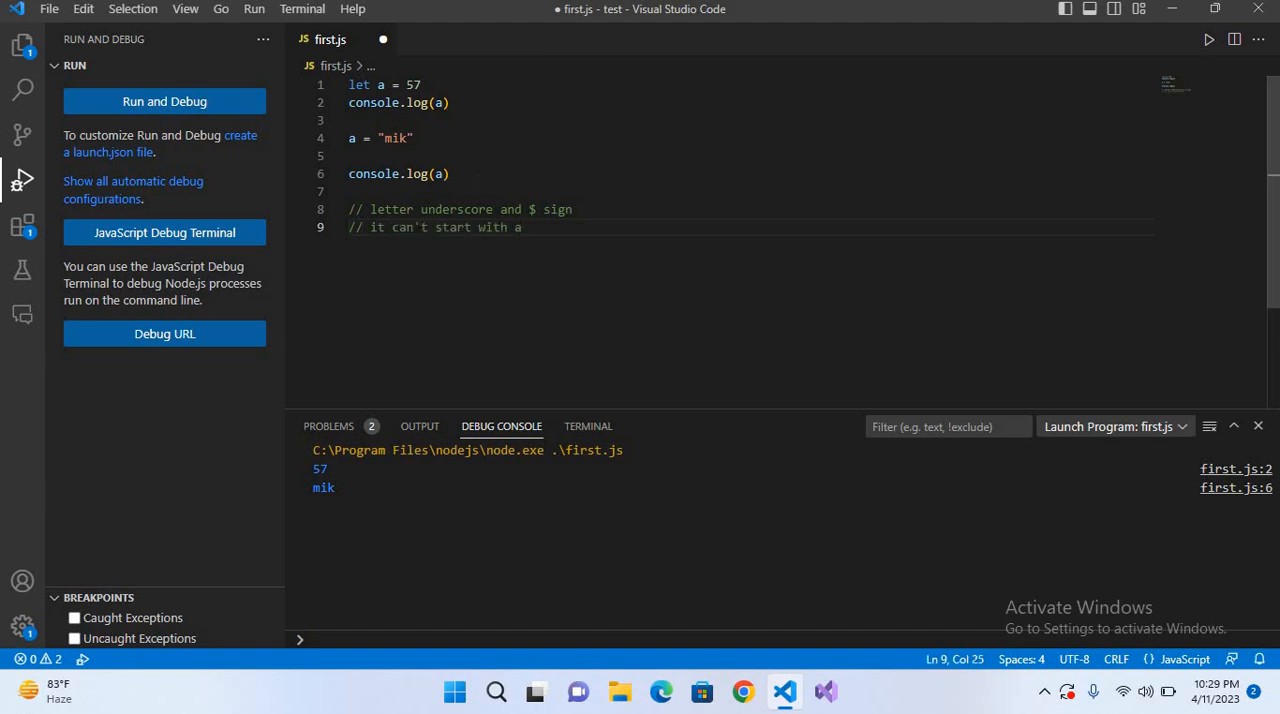
type("number")
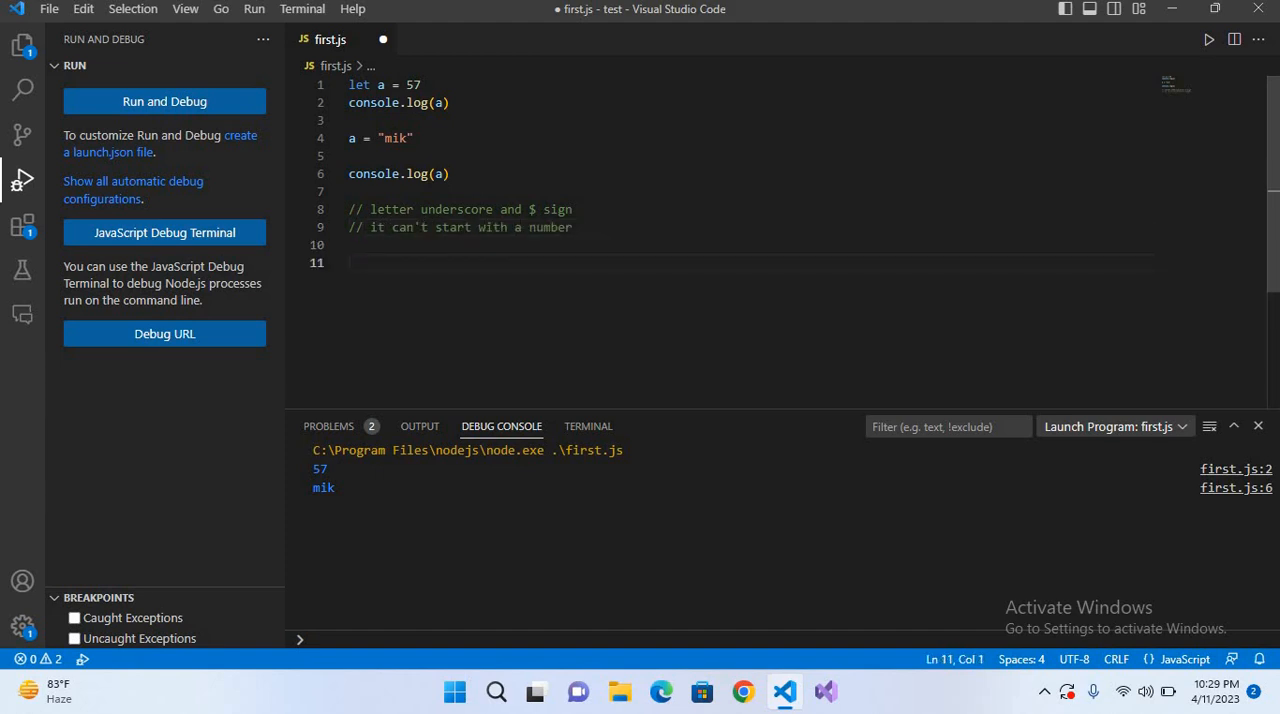
type("6mik")
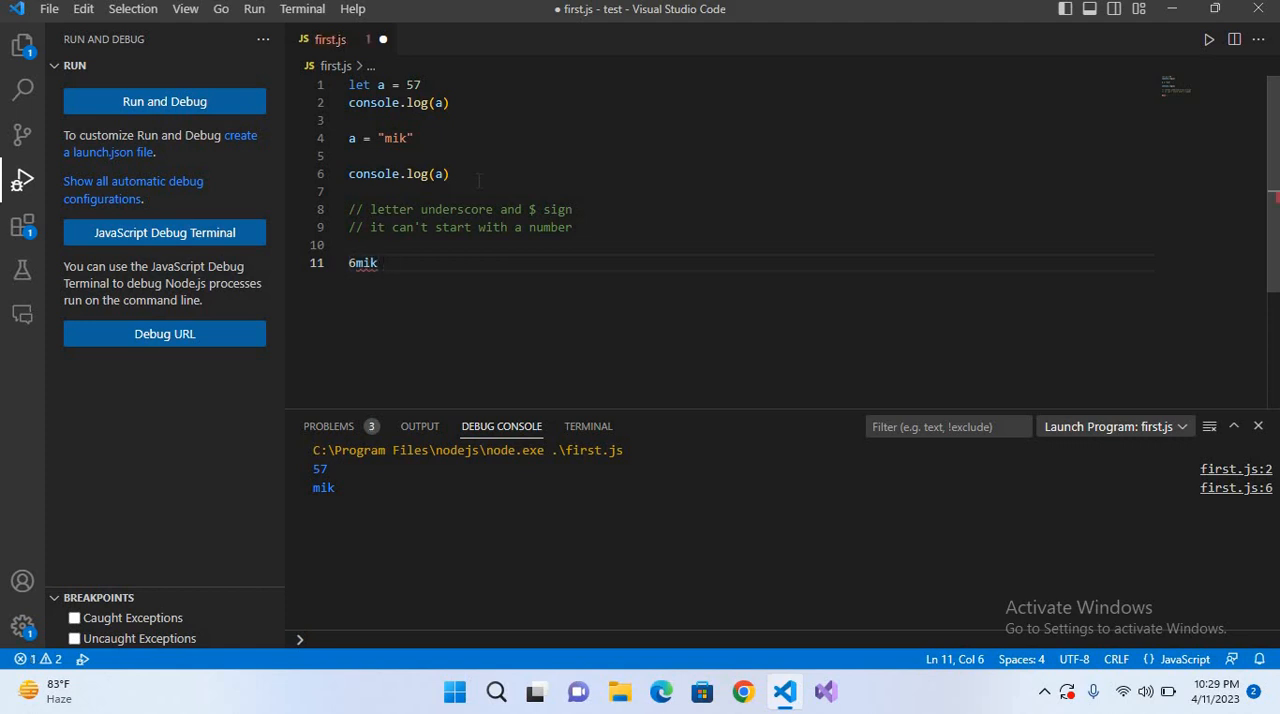
type("= 7")
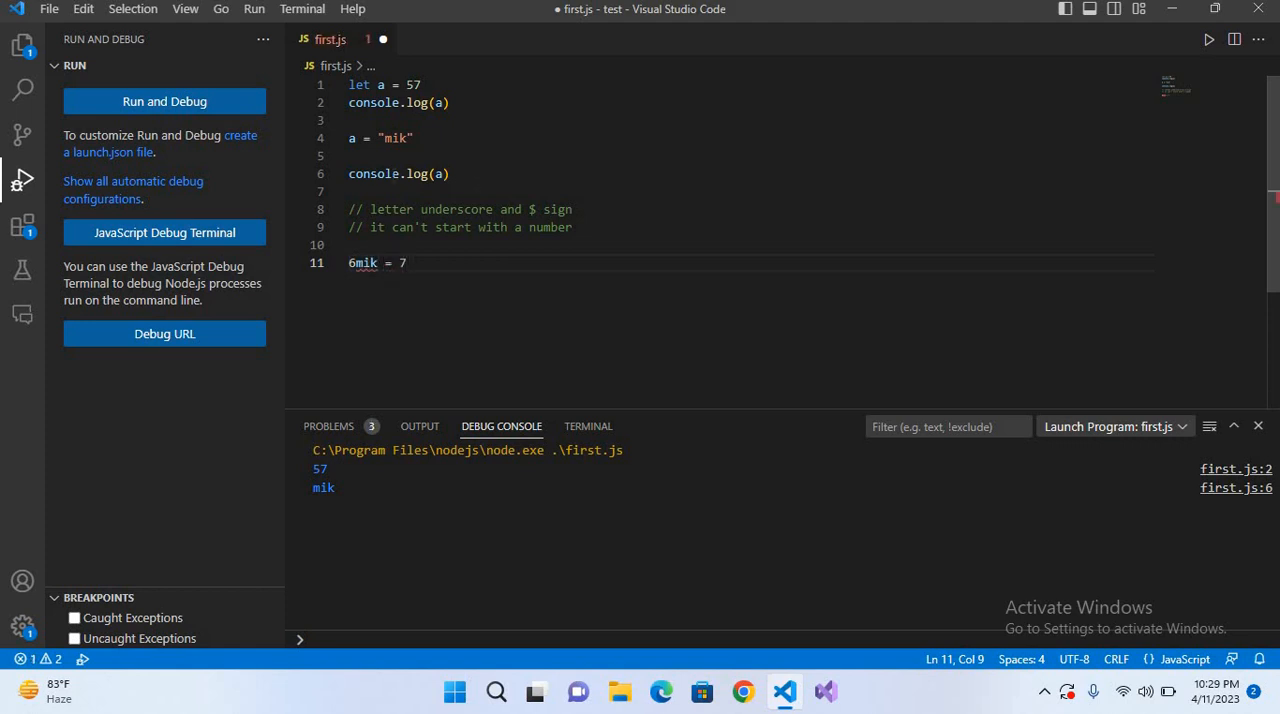
mouse_move(363, 262)
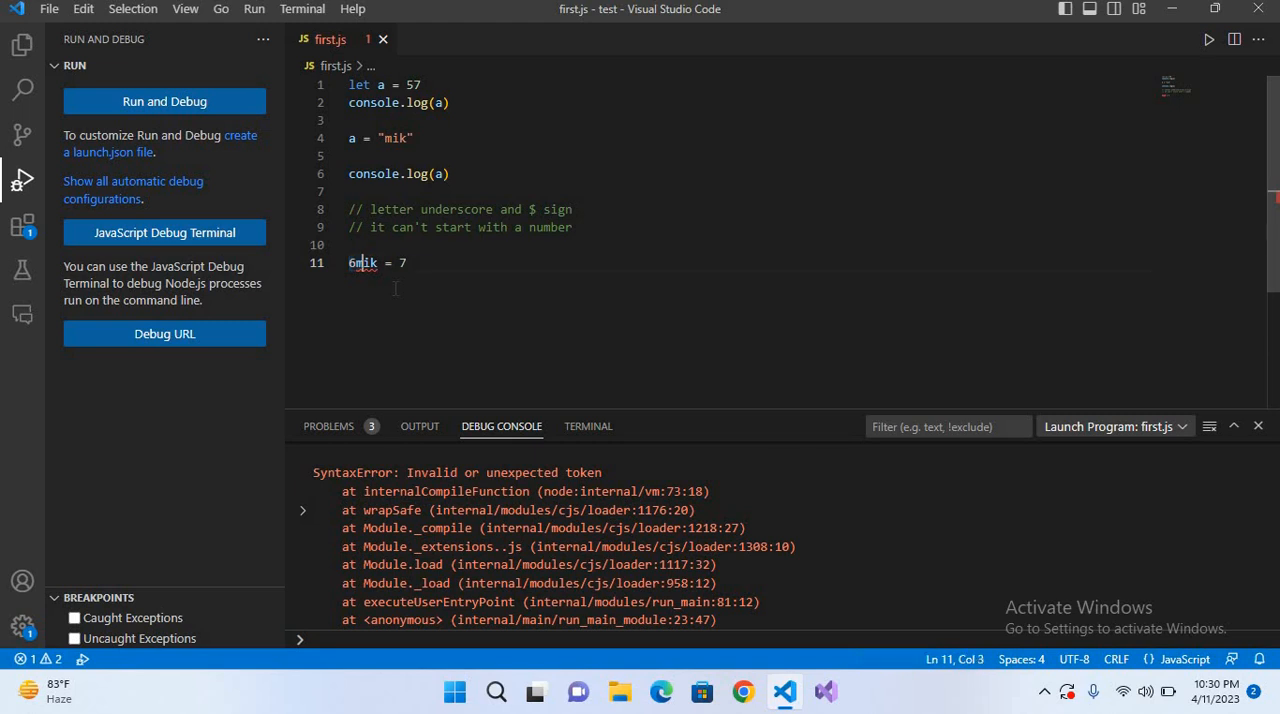
Replace 6mik on line 11 so it reads let ar = 7.
key("Backspace")
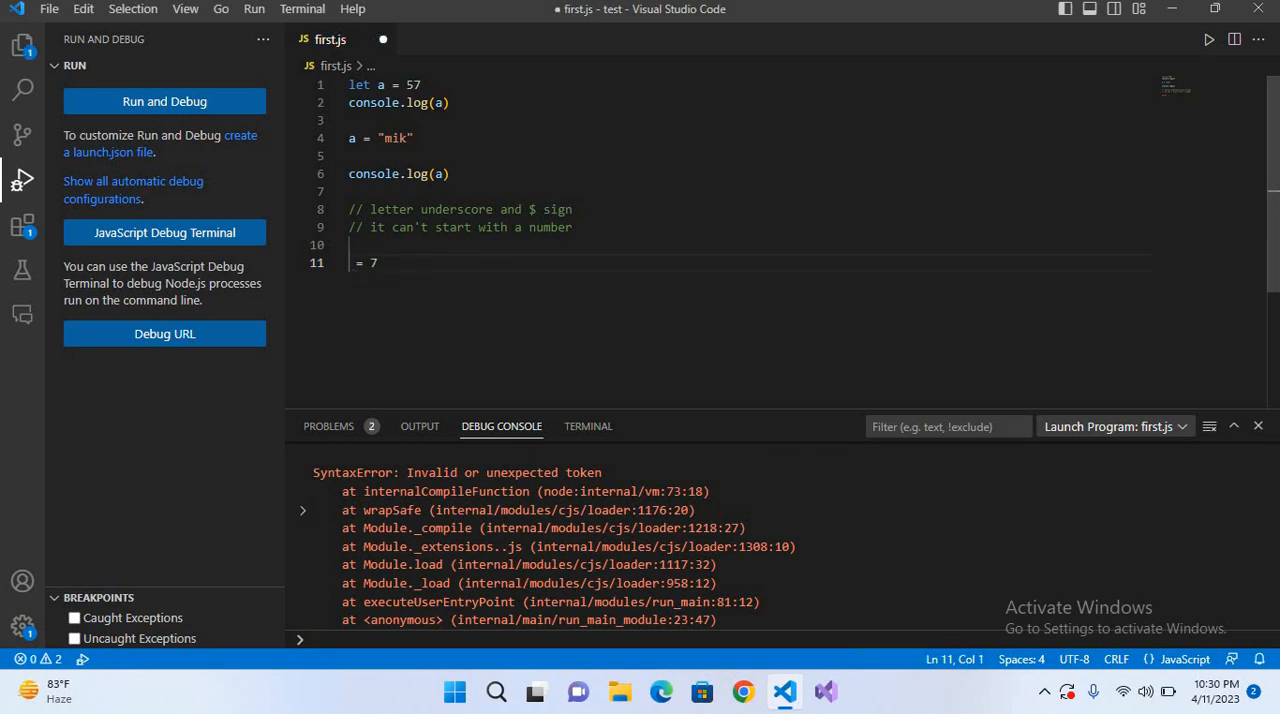
type("let var")
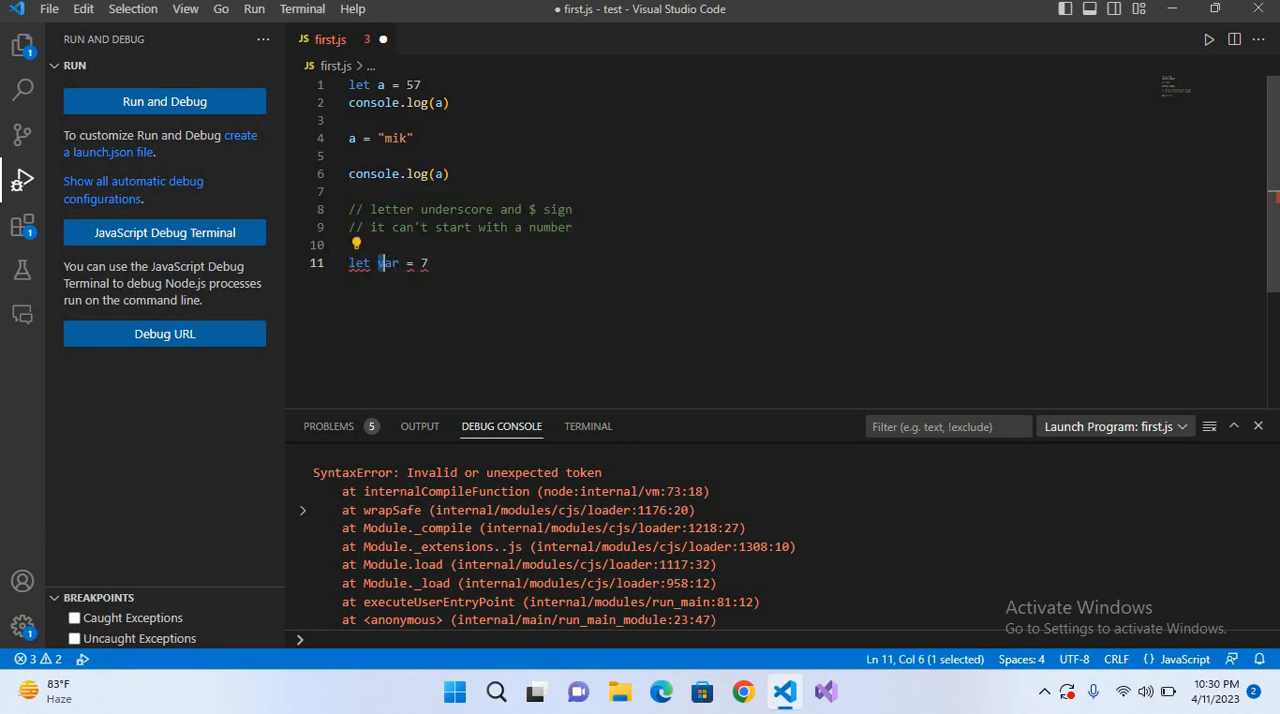
key("Backspace")
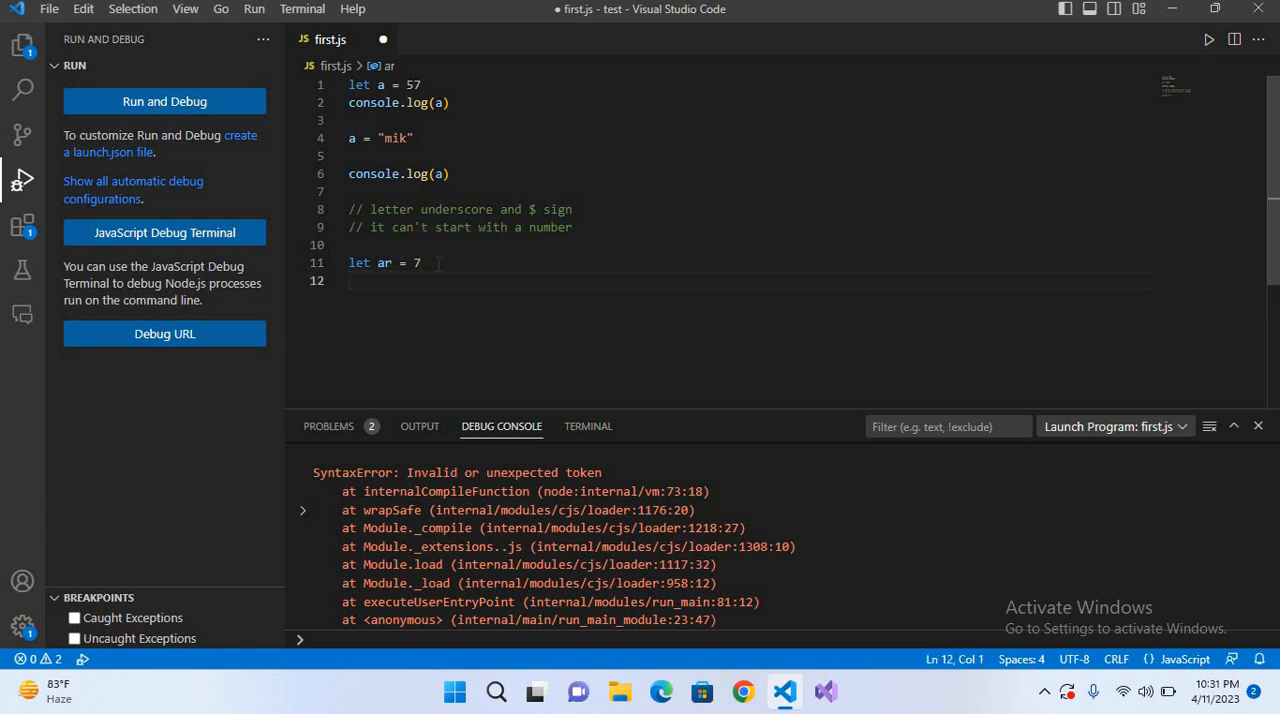
Declare let Ar = 6 on line 12, differing from ar only in case.
type("let Ar =")
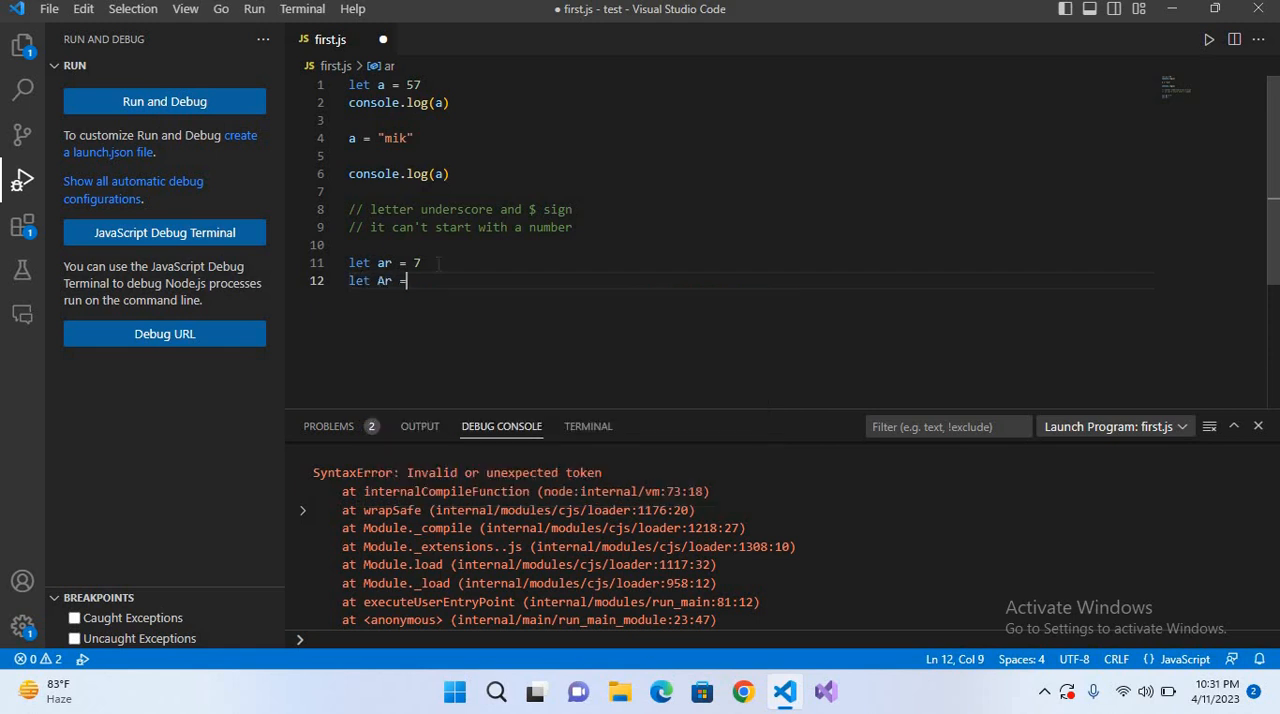
type("6")
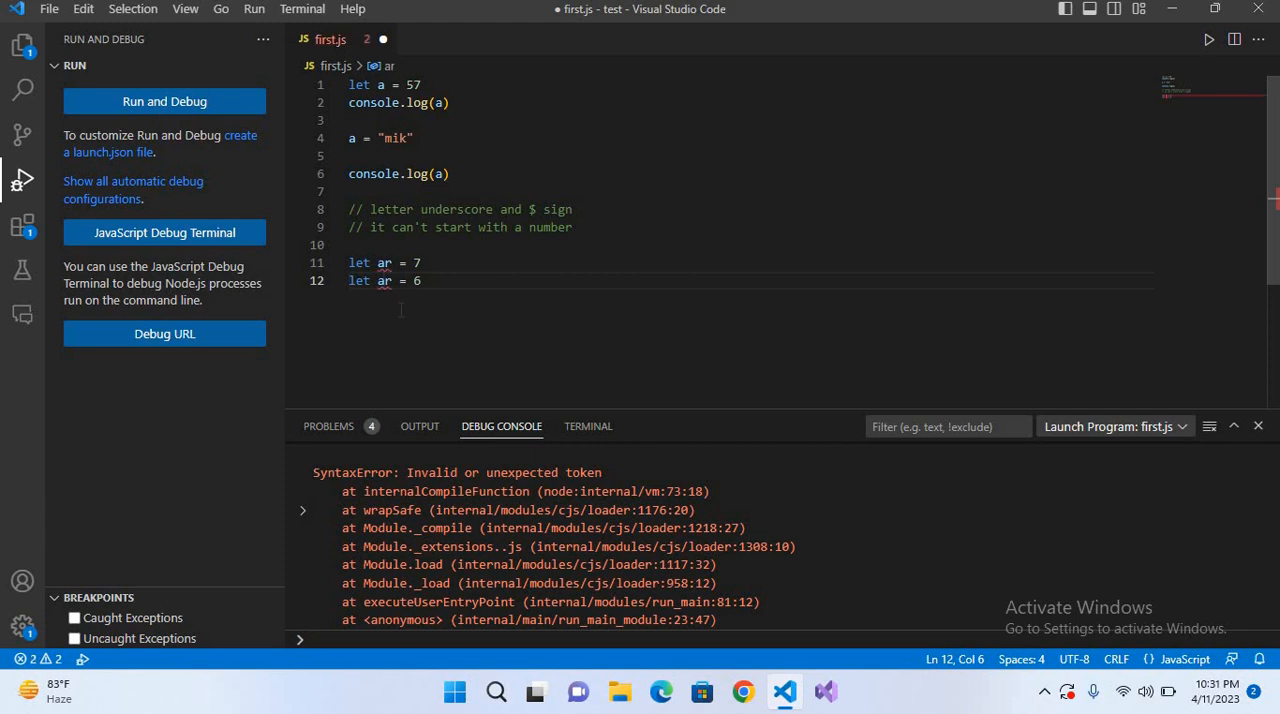
mouse_move(384, 262)
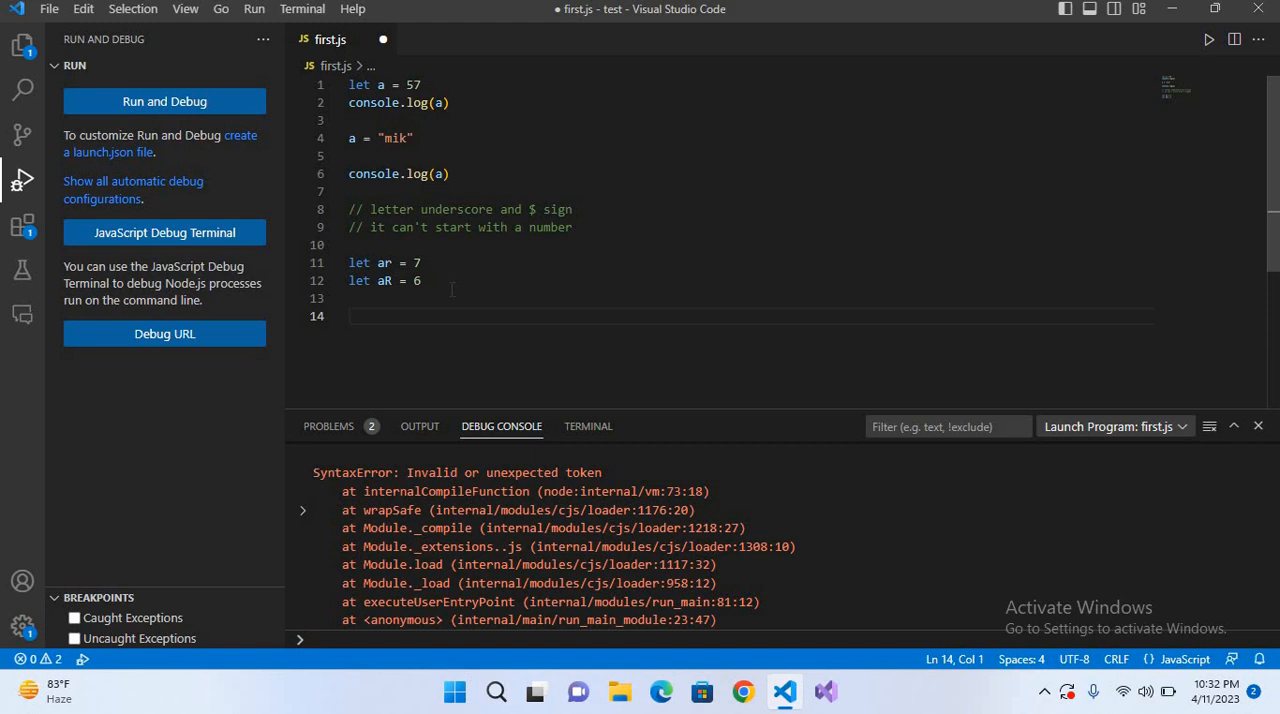
Write the console.log statements for ar and aR on lines 14–15.
type("console.log(ar")
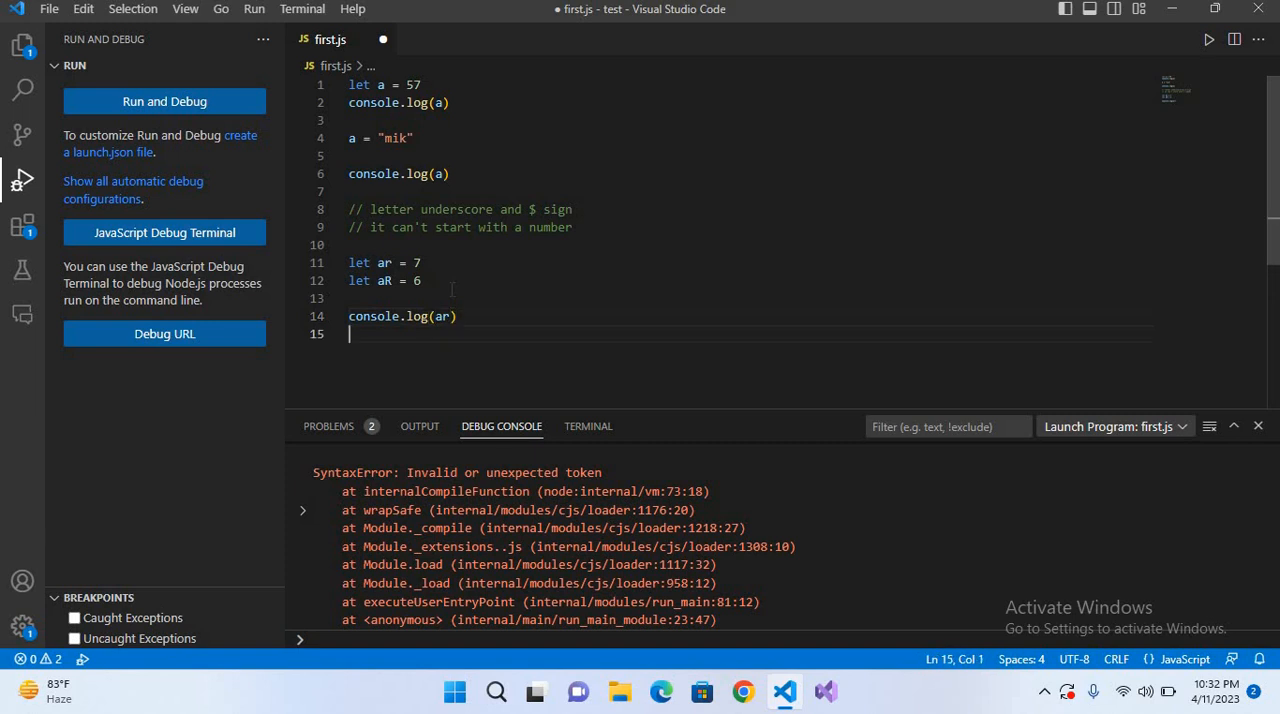
type("console.log(aR")
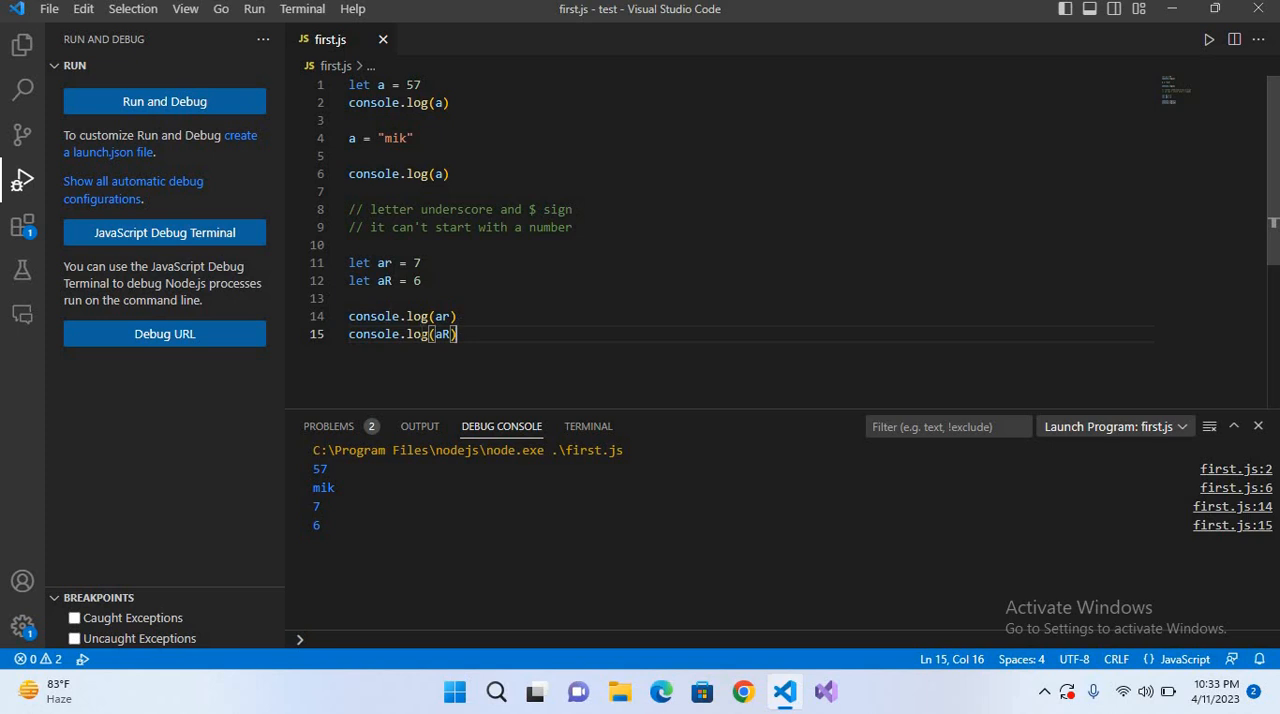
mouse_move(447, 447)
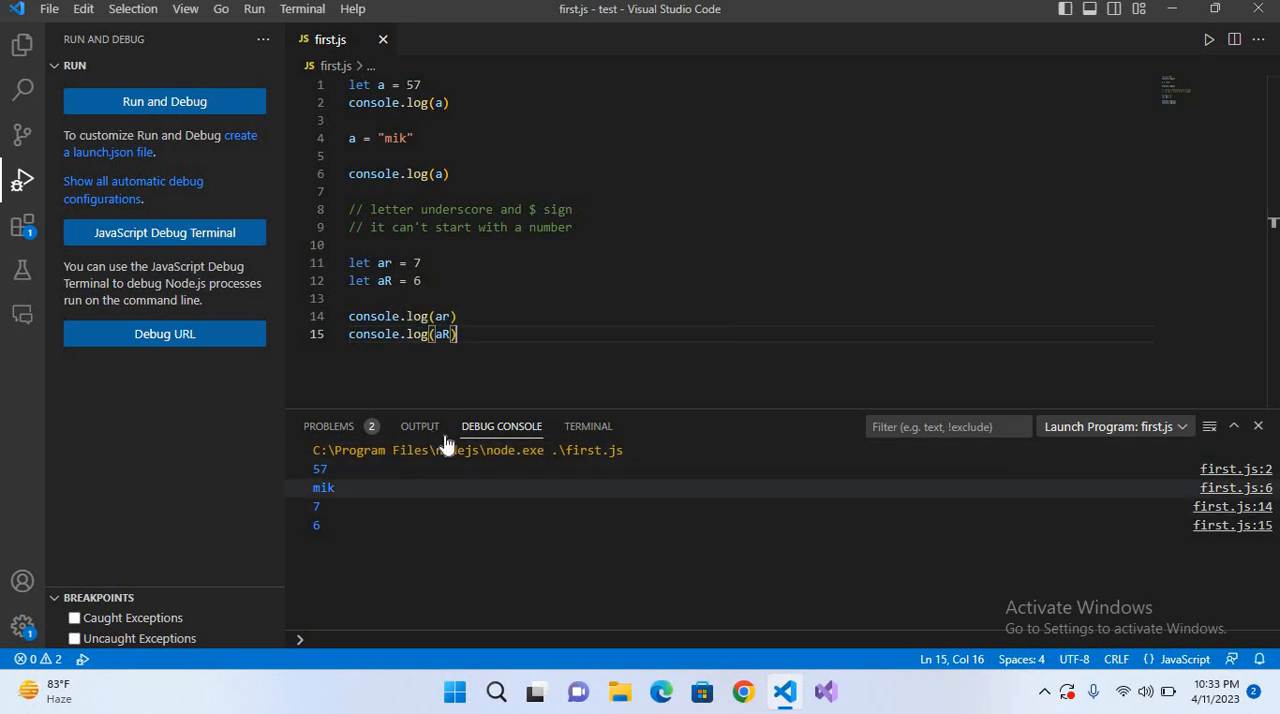
mouse_move(447, 497)
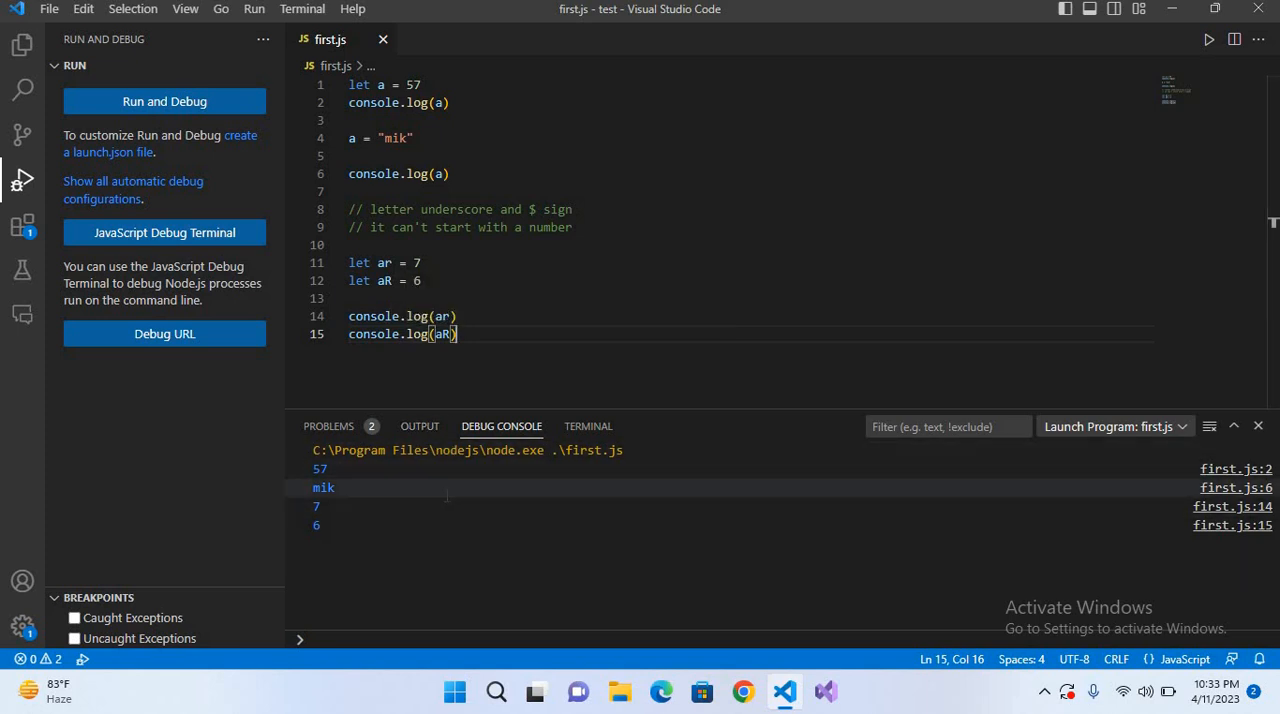